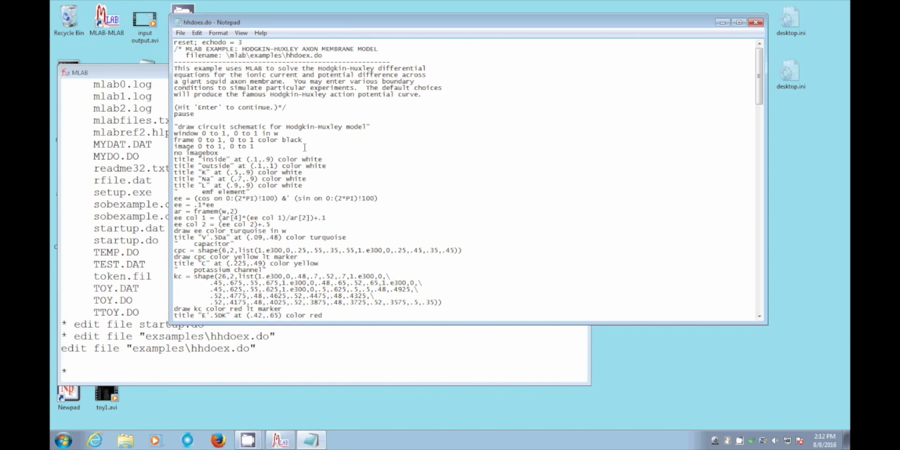
pyautogui.moveTo(751, 111)
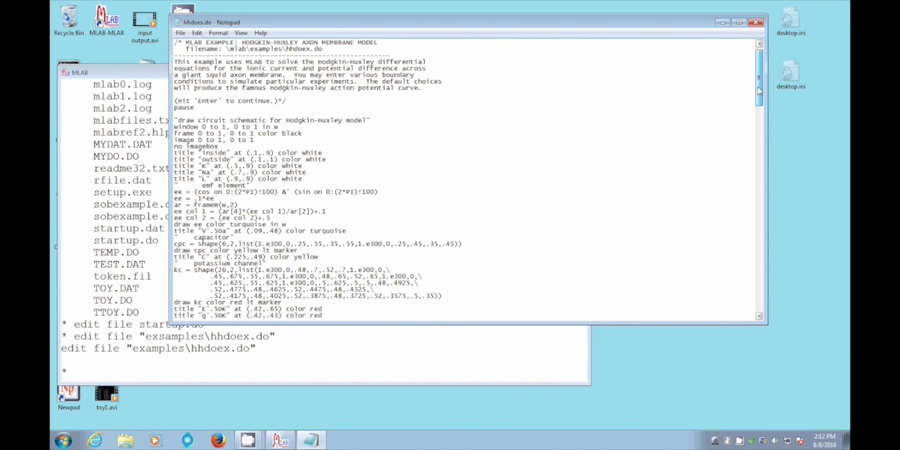
pyautogui.scroll(-3)
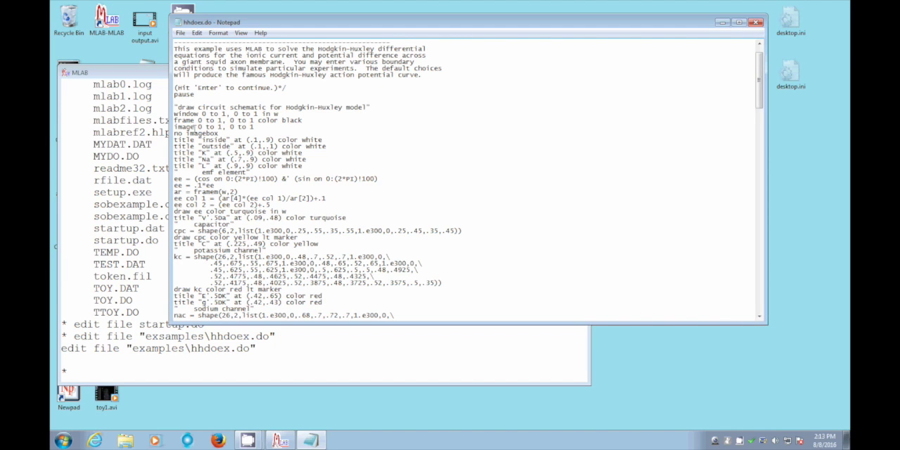
pyautogui.moveTo(782, 253)
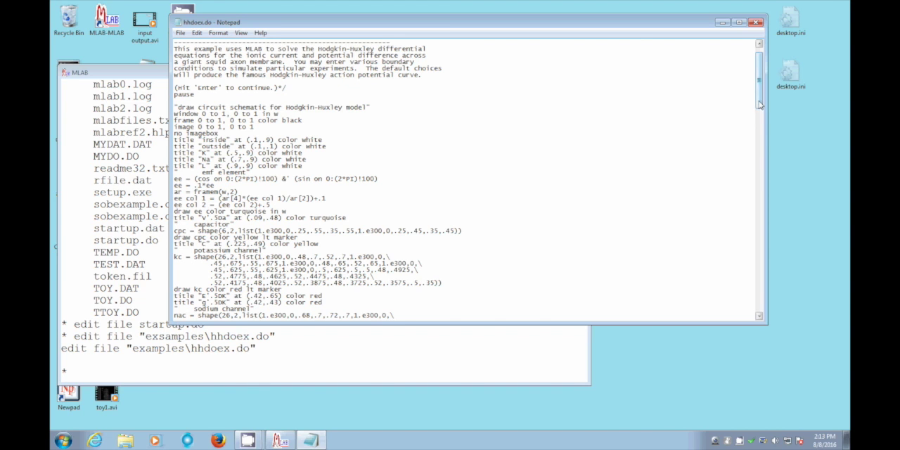
pyautogui.scroll(-3)
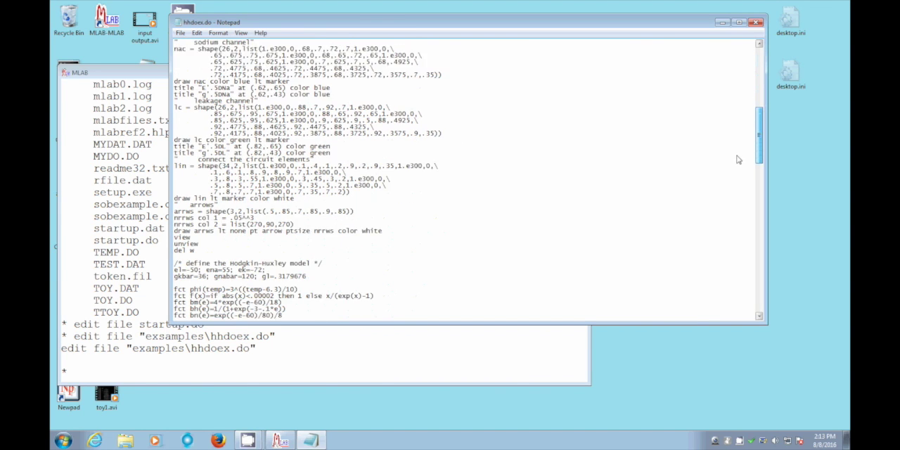
pyautogui.scroll(-3)
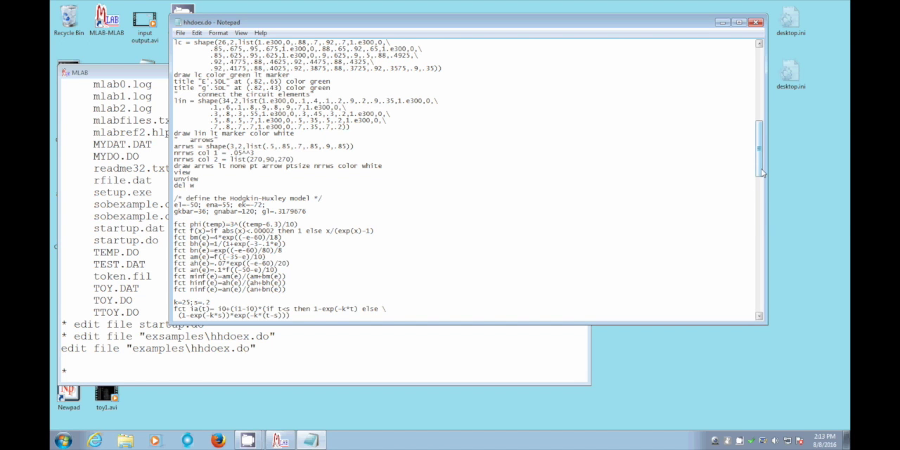
pyautogui.scroll(-3)
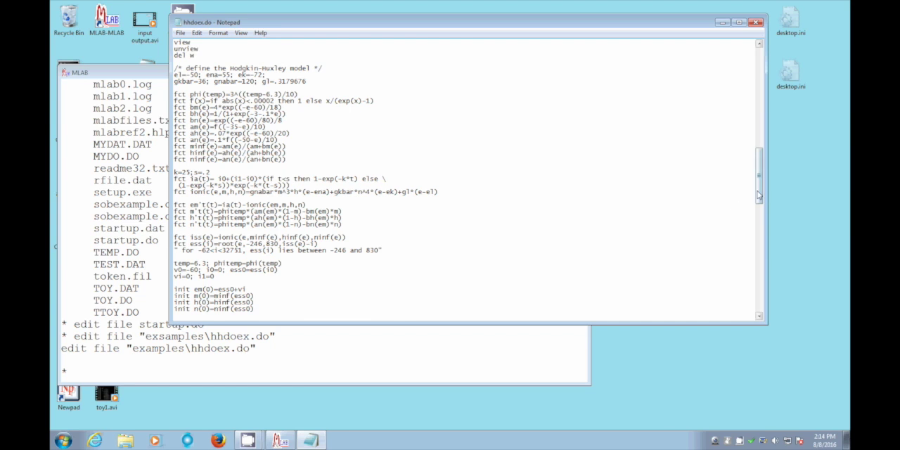
pyautogui.scroll(-3)
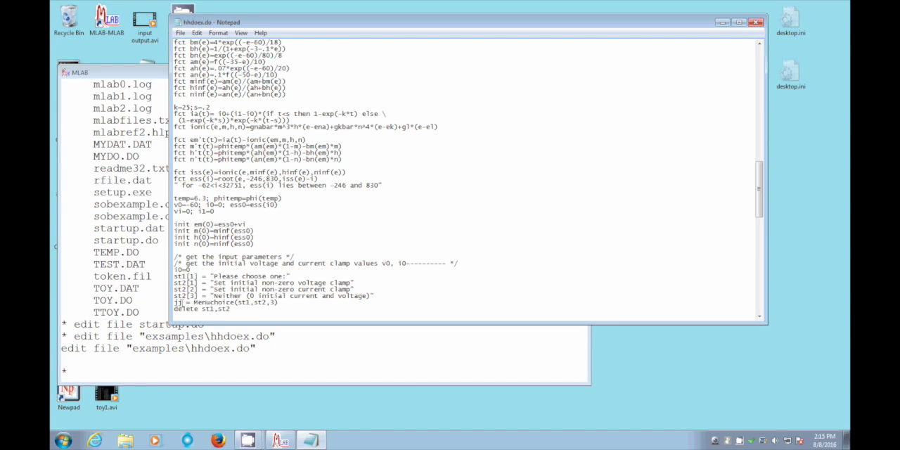
pyautogui.moveTo(819, 294)
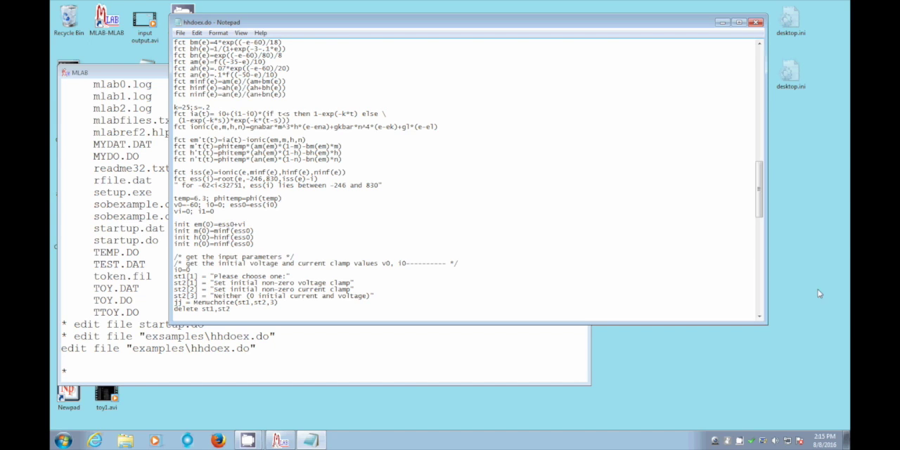
pyautogui.scroll(-3)
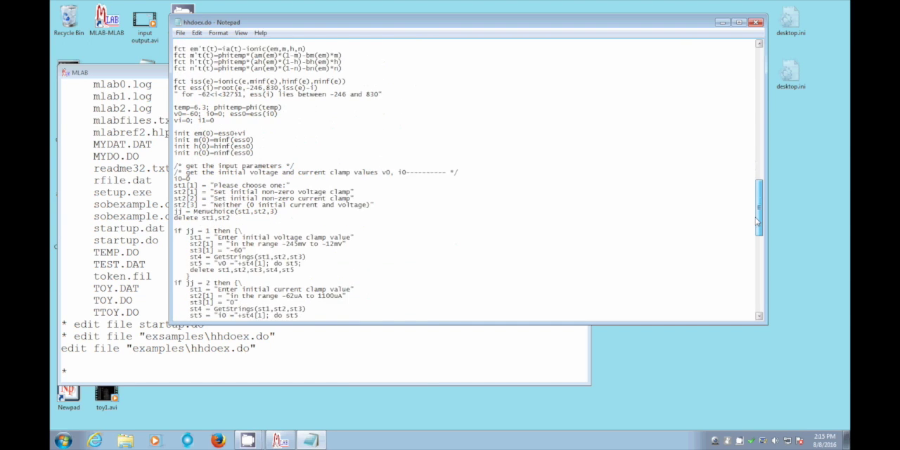
pyautogui.scroll(-3)
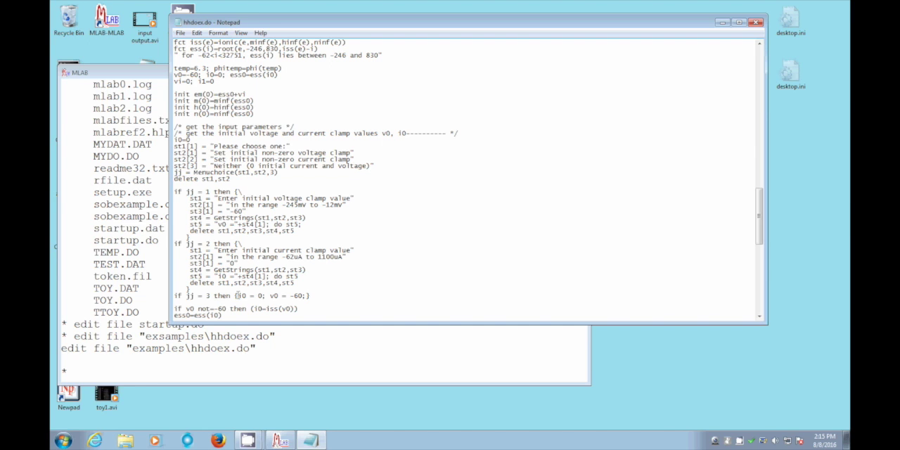
pyautogui.moveTo(617, 355)
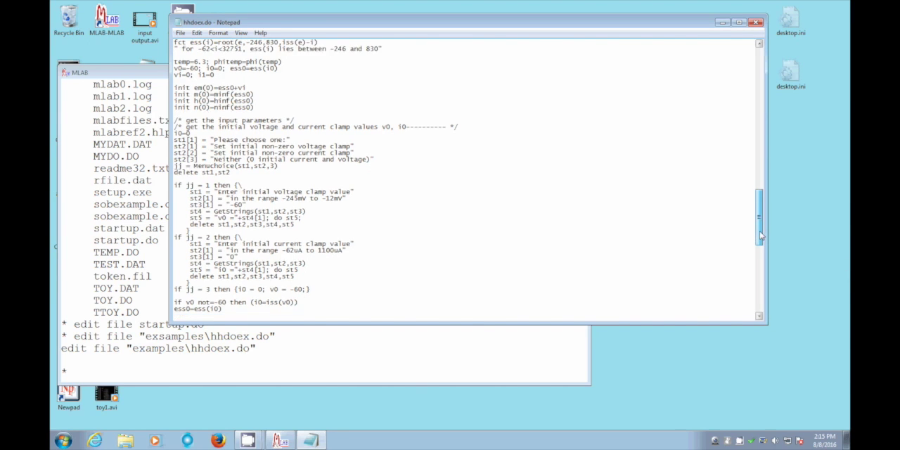
pyautogui.scroll(-3)
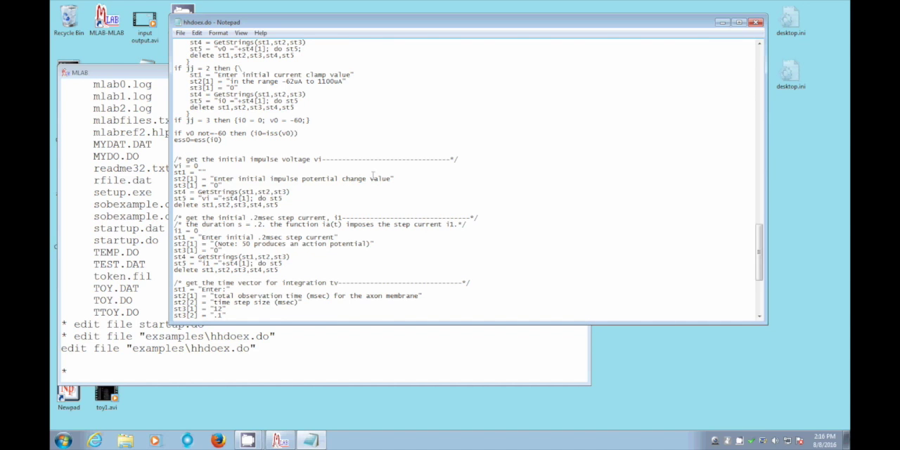
pyautogui.moveTo(361, 188)
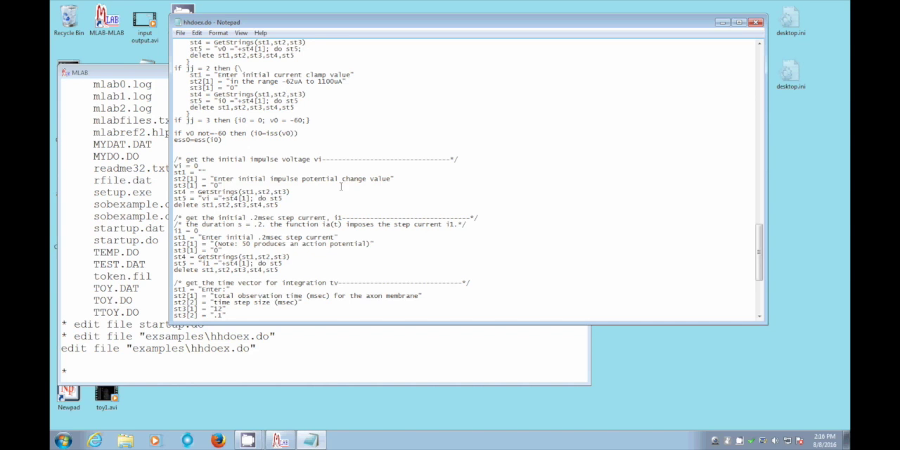
pyautogui.moveTo(337, 198)
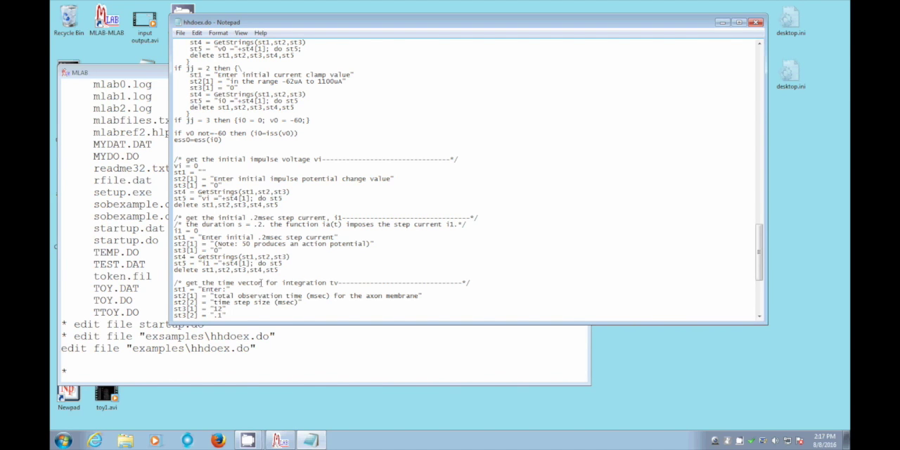
pyautogui.moveTo(739, 247)
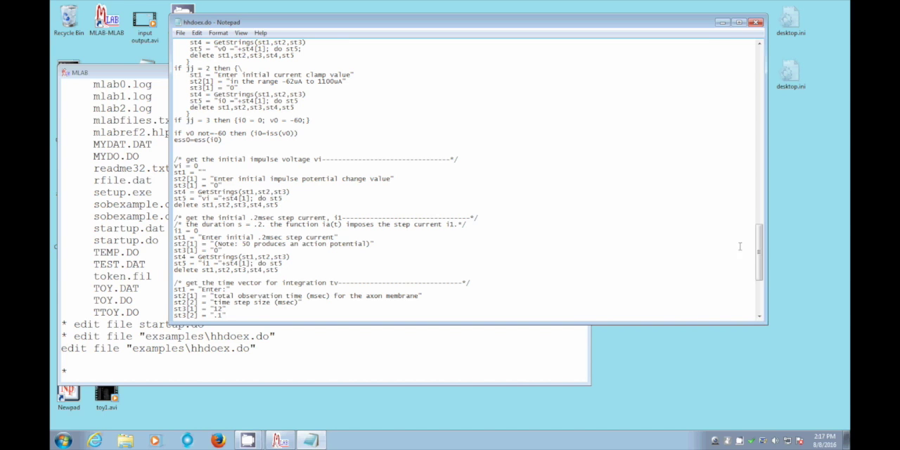
pyautogui.scroll(-3)
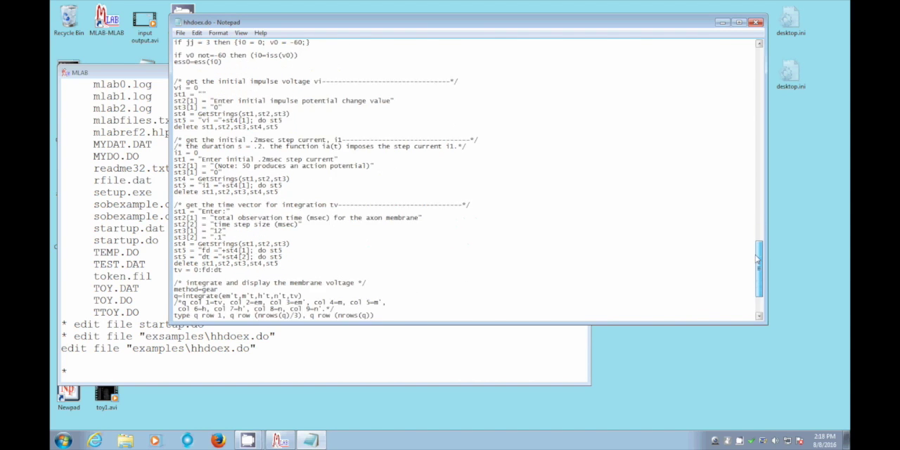
pyautogui.scroll(-3)
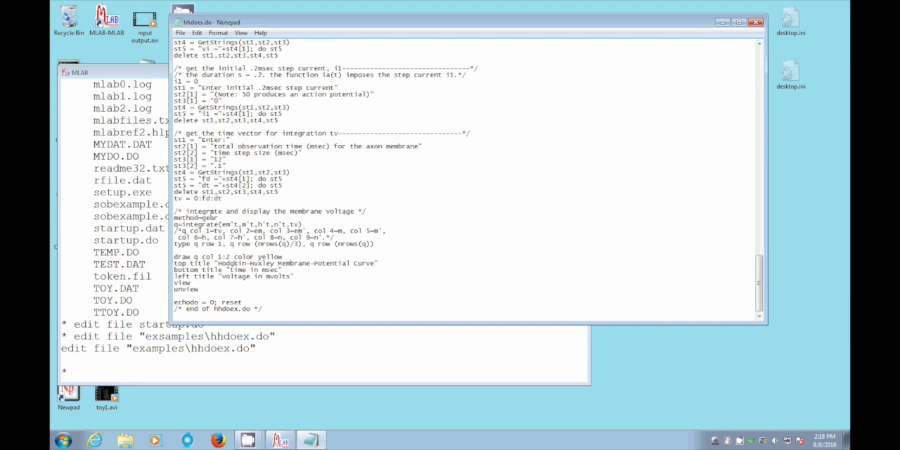
pyautogui.moveTo(449, 164)
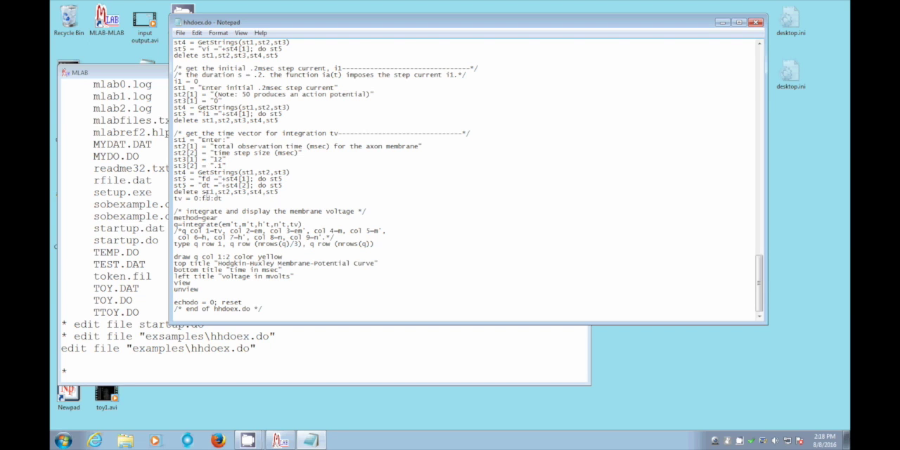
pyautogui.moveTo(701, 318)
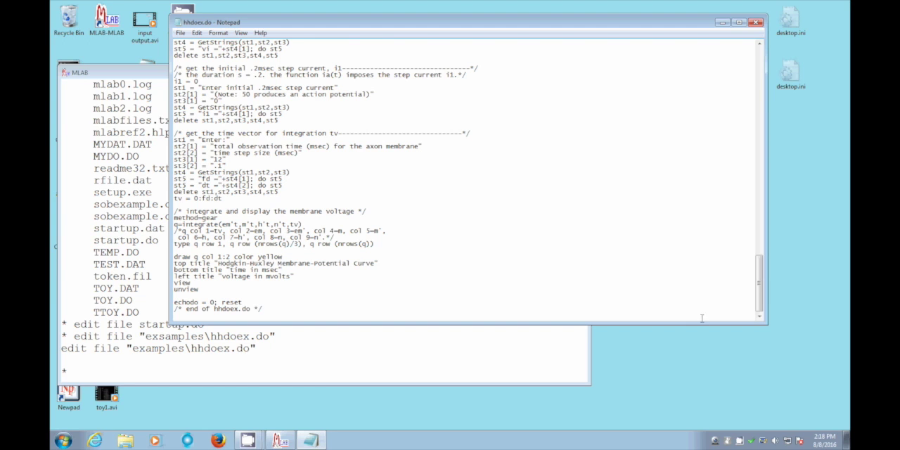
pyautogui.moveTo(832, 285)
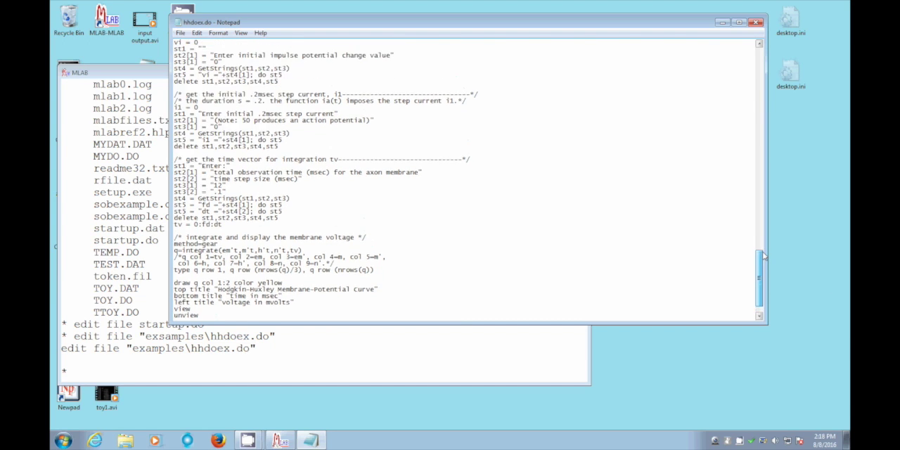
pyautogui.scroll(3)
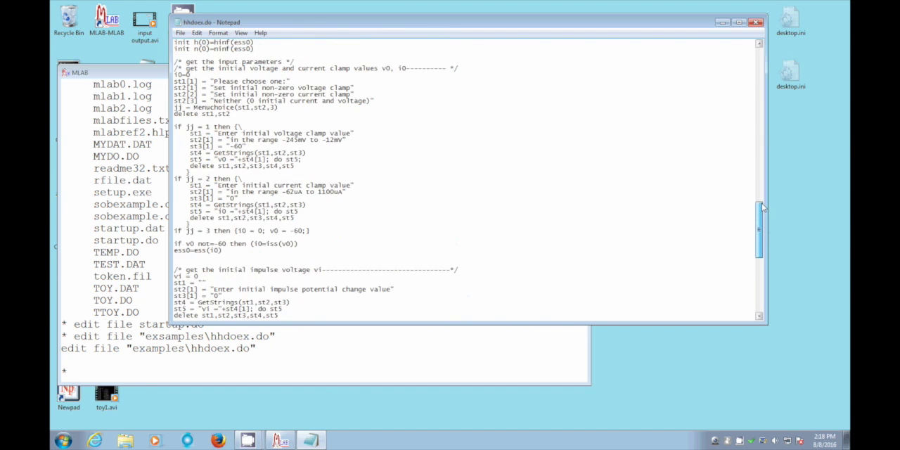
pyautogui.scroll(3)
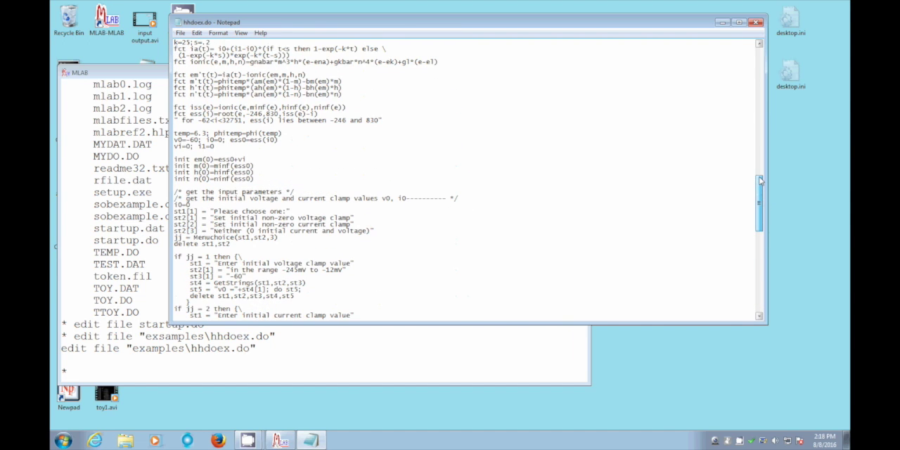
pyautogui.scroll(3)
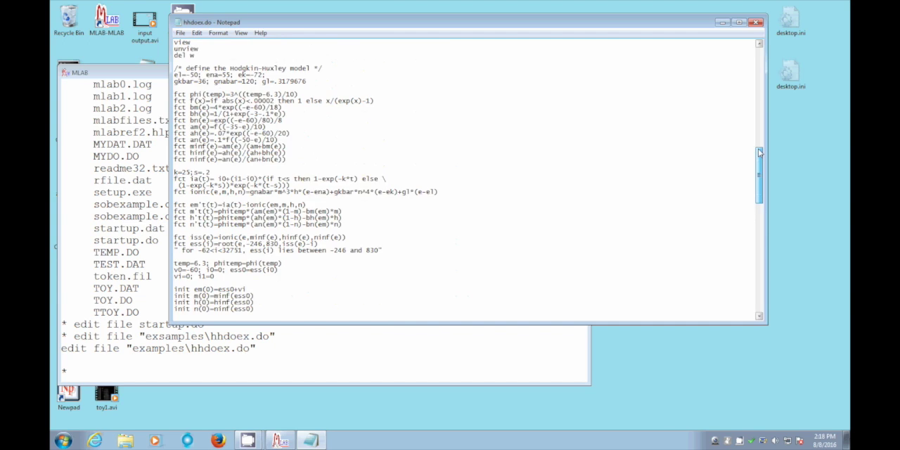
pyautogui.scroll(-3)
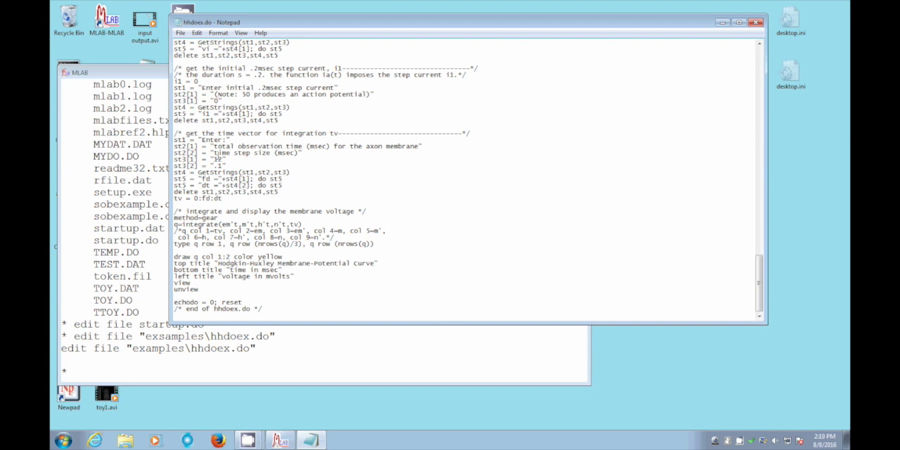